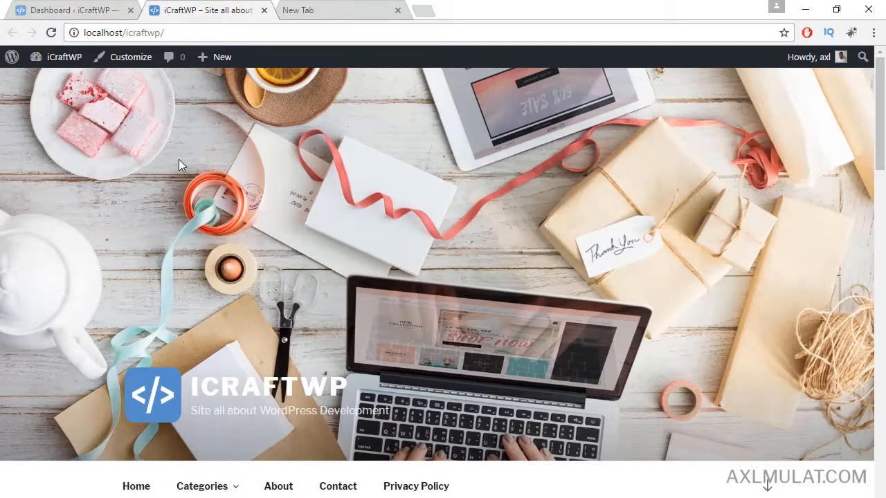
{"action": "mouse_move", "coordinate": [269, 213]}
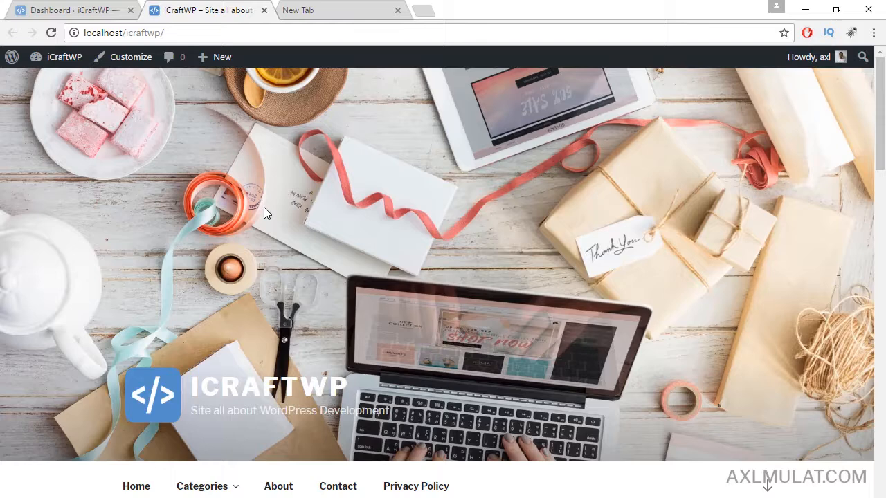
{"action": "mouse_move", "coordinate": [415, 485]}
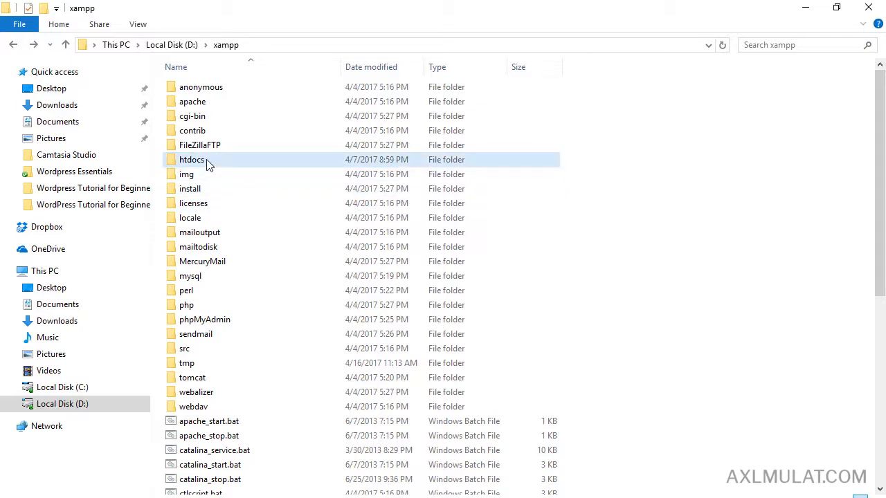
Browse into htdocs and the icraftwp site folder to check its WordPress files.
{"action": "double_click", "coordinate": [192, 159]}
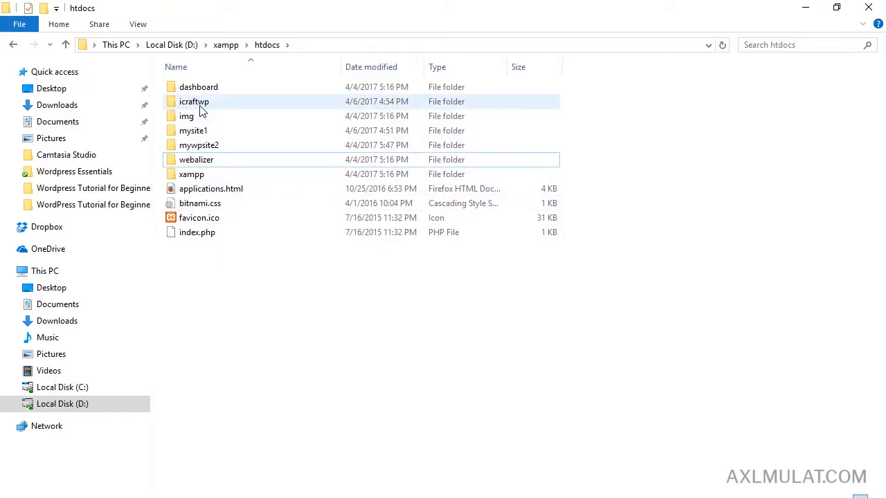
{"action": "mouse_move", "coordinate": [193, 103]}
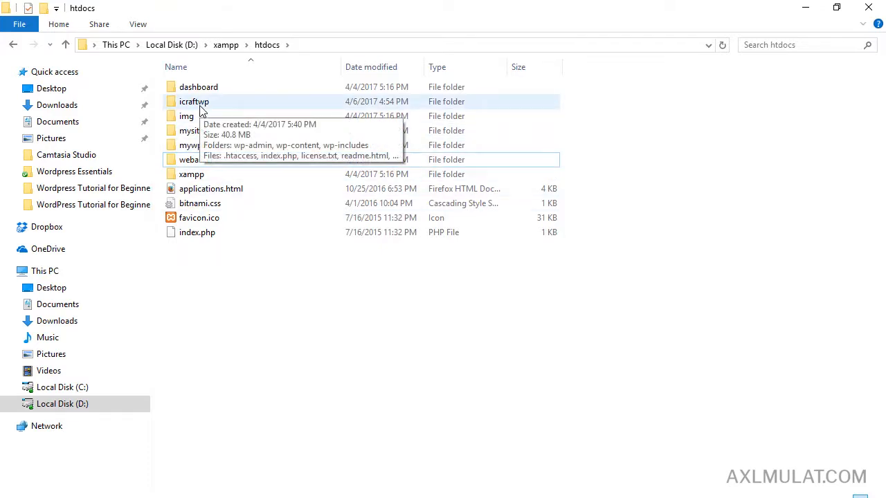
{"action": "double_click", "coordinate": [193, 102]}
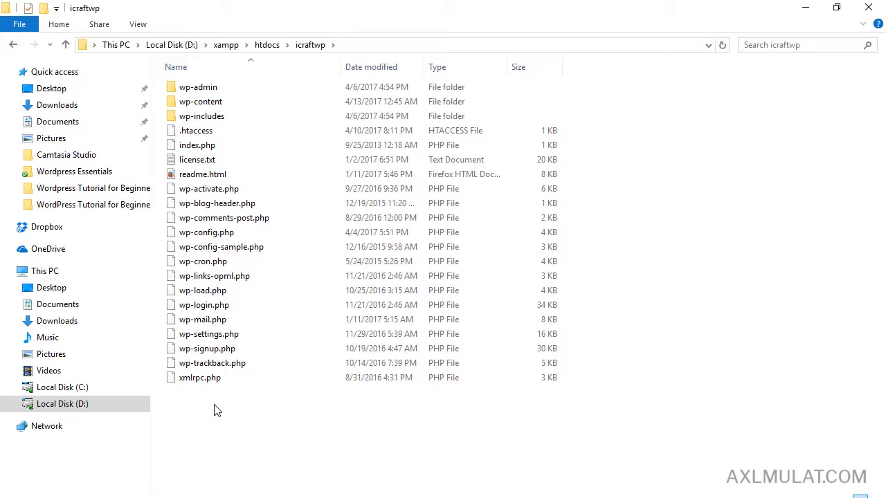
{"action": "left_click_drag", "start_coordinate": [217, 409], "coordinate": [232, 86]}
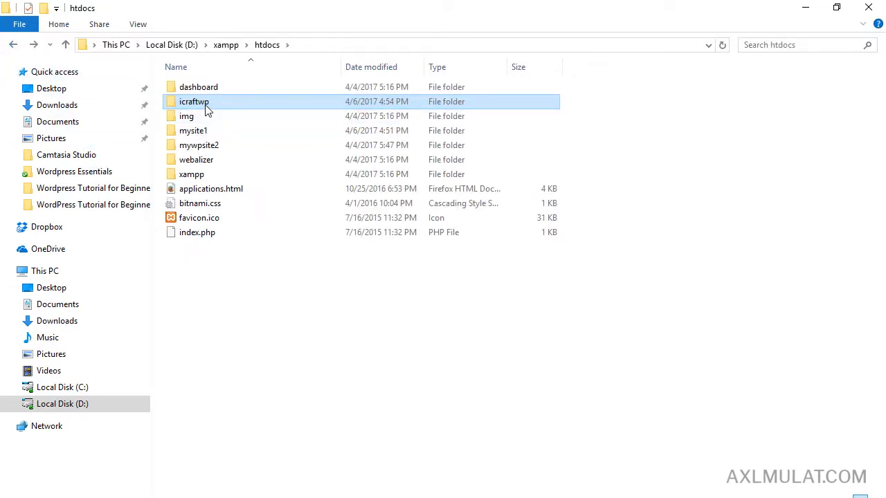
{"action": "mouse_move", "coordinate": [643, 293]}
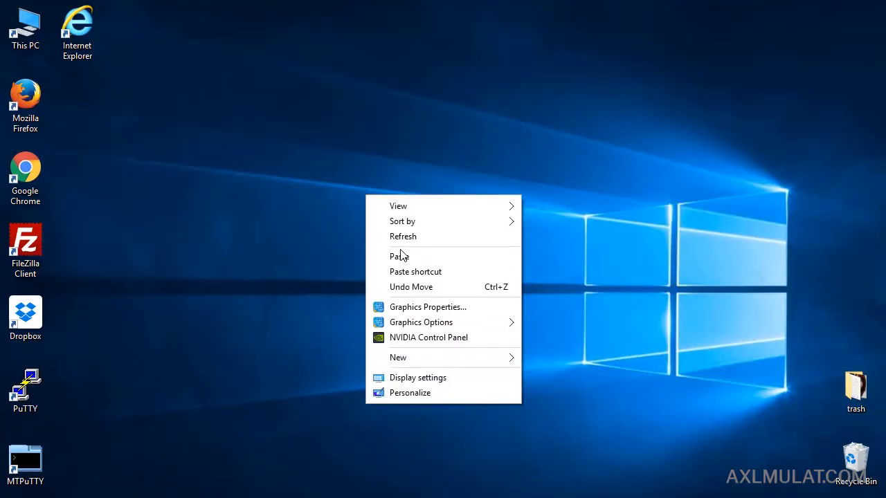
Paste the icraftwp folder onto the desktop and move it toward the centre.
{"action": "left_click", "coordinate": [398, 256]}
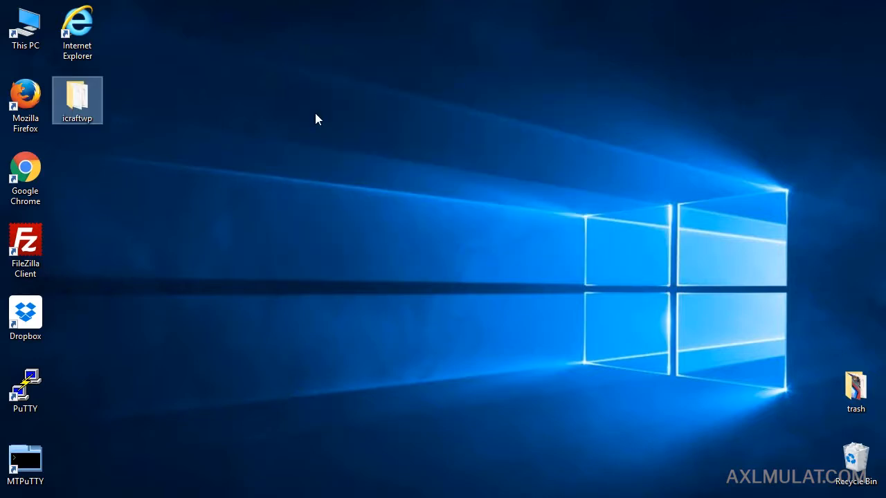
{"action": "left_click_drag", "start_coordinate": [77, 99], "coordinate": [354, 187]}
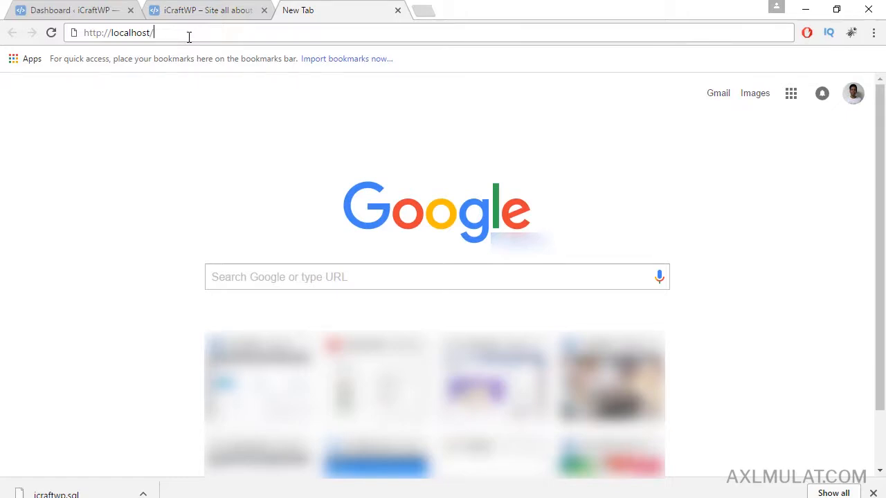
{"action": "mouse_move", "coordinate": [180, 33]}
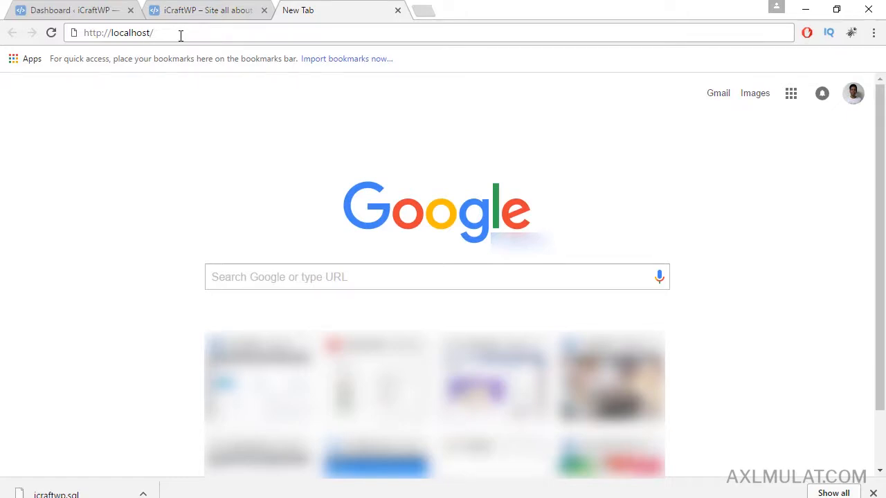
Load localhost and reach phpMyAdmin from the XAMPP dashboard.
{"action": "key", "text": "Return"}
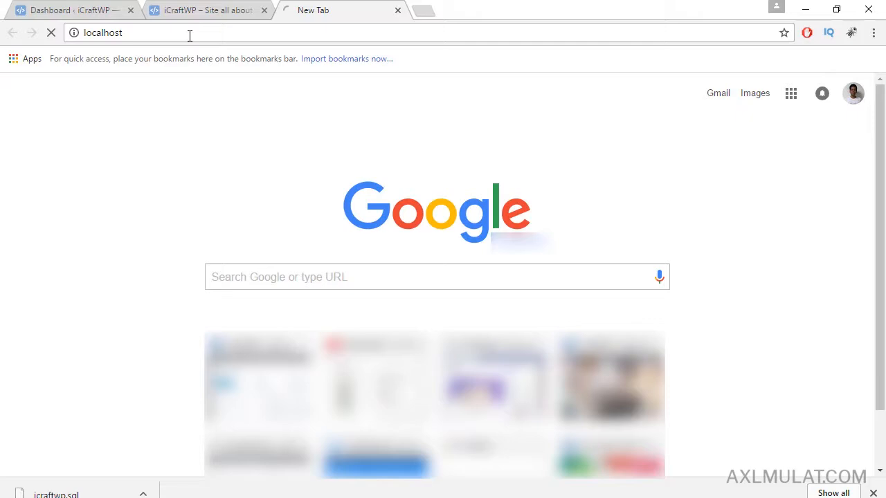
{"action": "key", "text": "Return"}
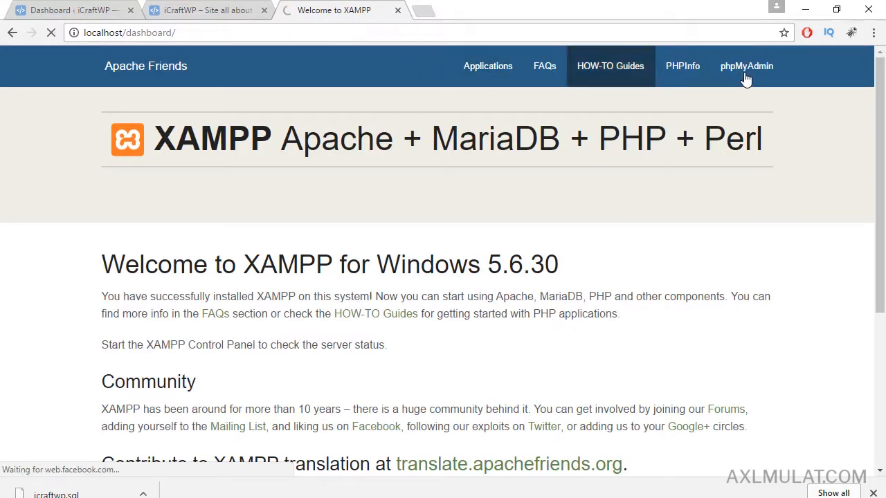
{"action": "left_click", "coordinate": [745, 66]}
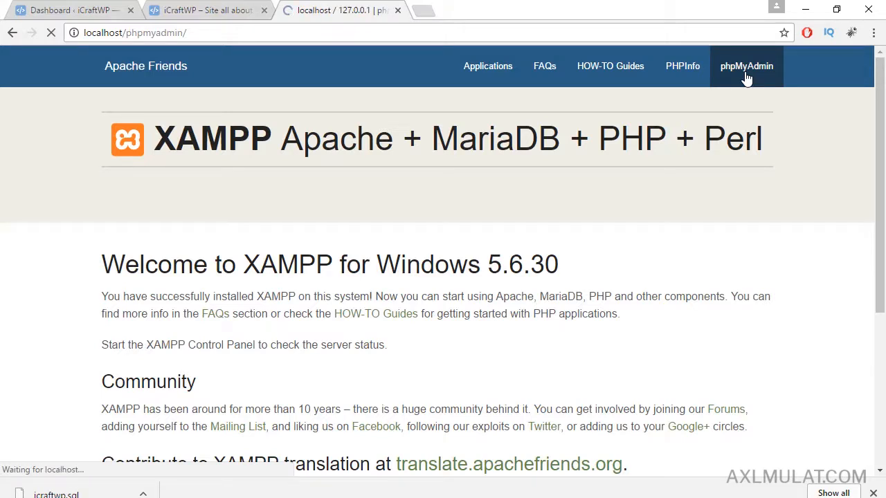
{"action": "left_click", "coordinate": [746, 66]}
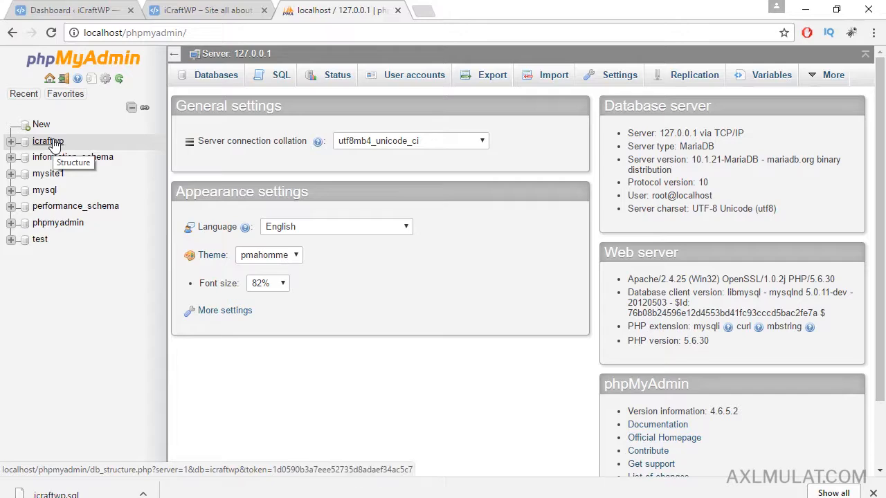
Run a Quick SQL-format export of the icraftwp database.
{"action": "left_click", "coordinate": [47, 141]}
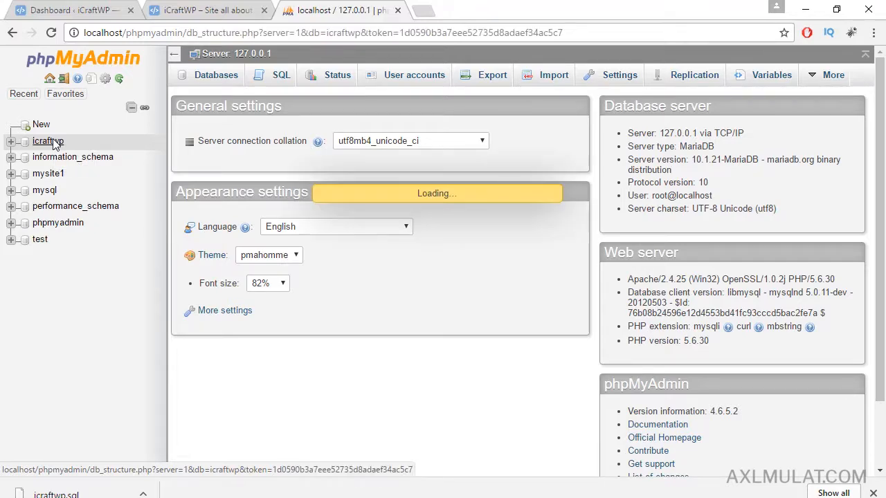
{"action": "left_click", "coordinate": [47, 142]}
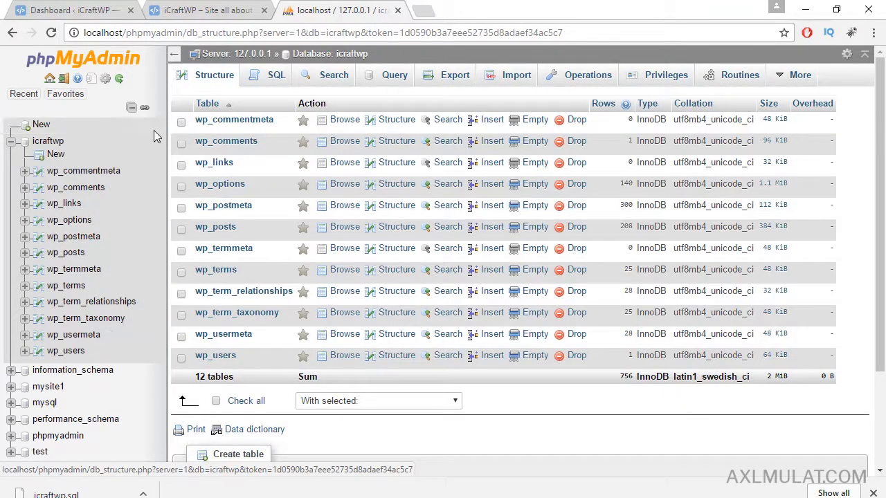
{"action": "left_click", "coordinate": [454, 75]}
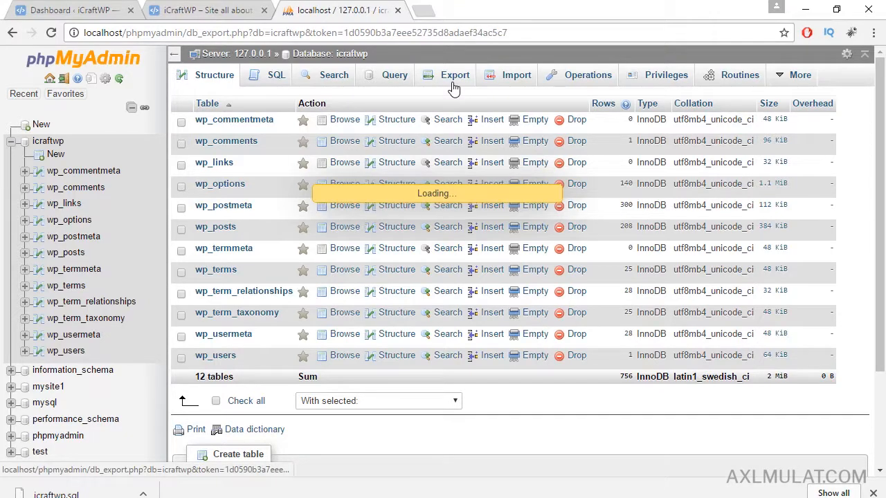
{"action": "left_click", "coordinate": [454, 74]}
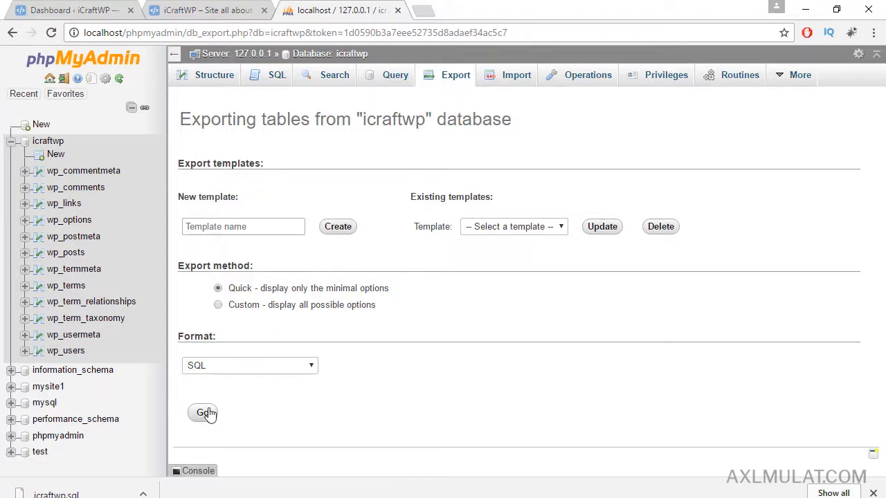
{"action": "left_click", "coordinate": [202, 412]}
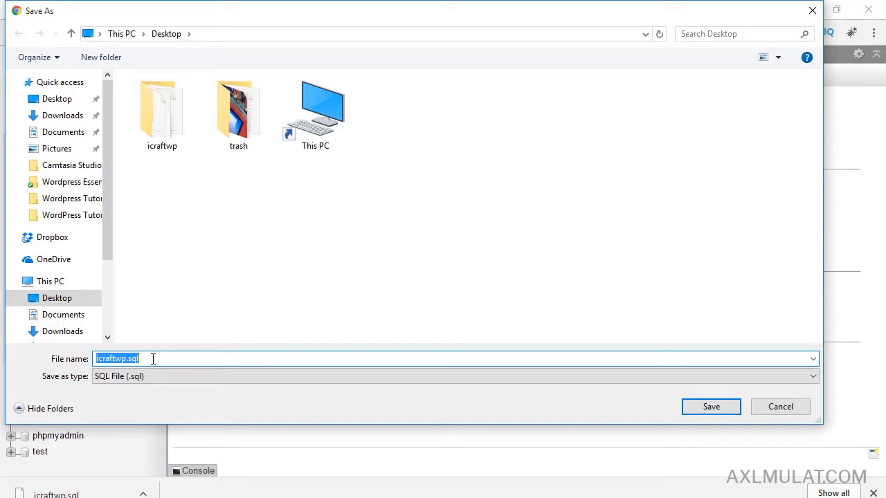
{"action": "mouse_move", "coordinate": [155, 360]}
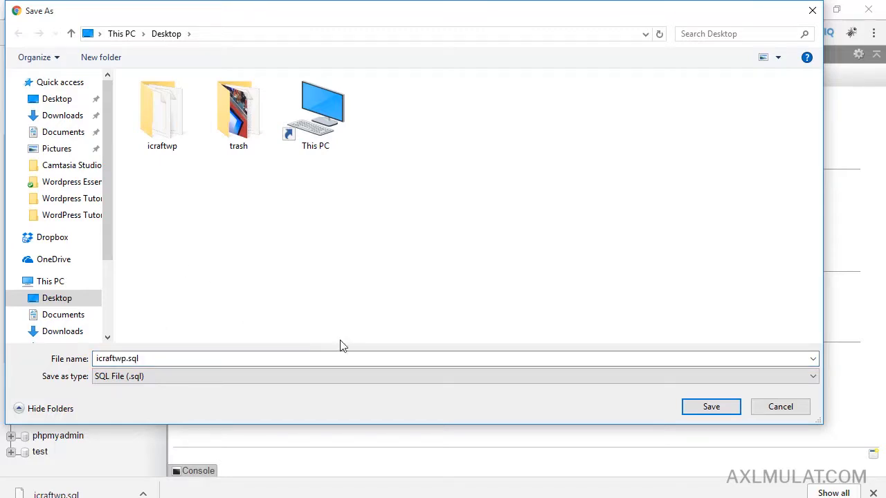
Save the export as icraftwp.sql on the Desktop.
{"action": "left_click", "coordinate": [712, 407]}
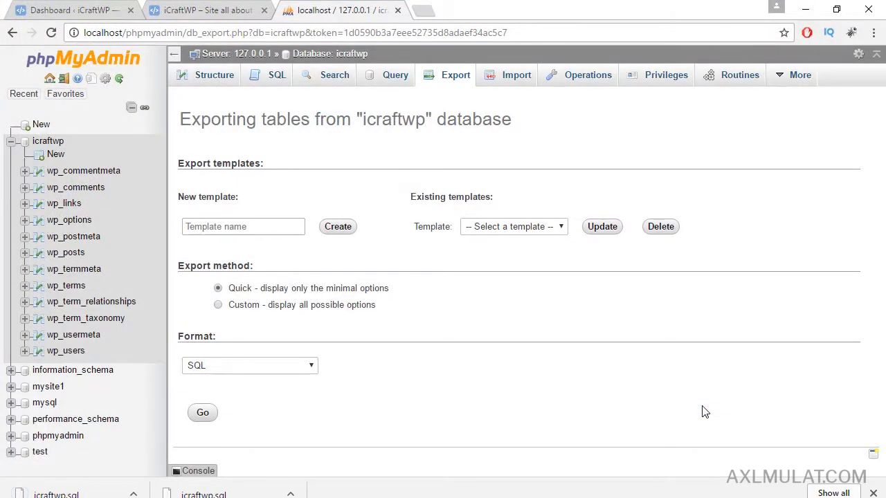
{"action": "mouse_move", "coordinate": [550, 487]}
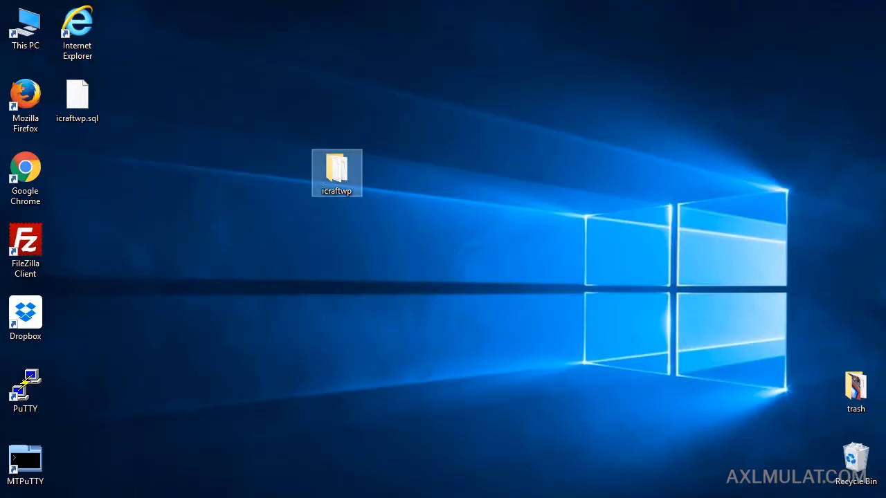
Move icraftwp.sql next to the icraftwp folder near the desktop centre.
{"action": "left_click_drag", "start_coordinate": [77, 94], "coordinate": [370, 169]}
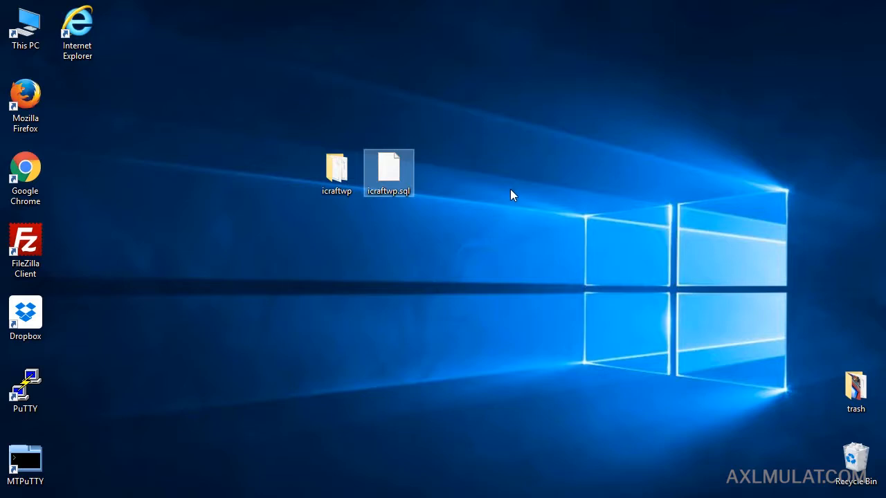
{"action": "left_click", "coordinate": [520, 207]}
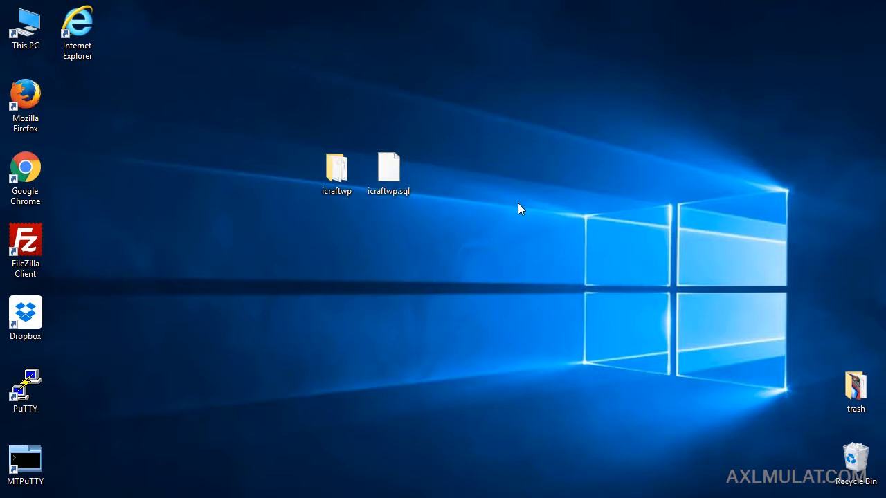